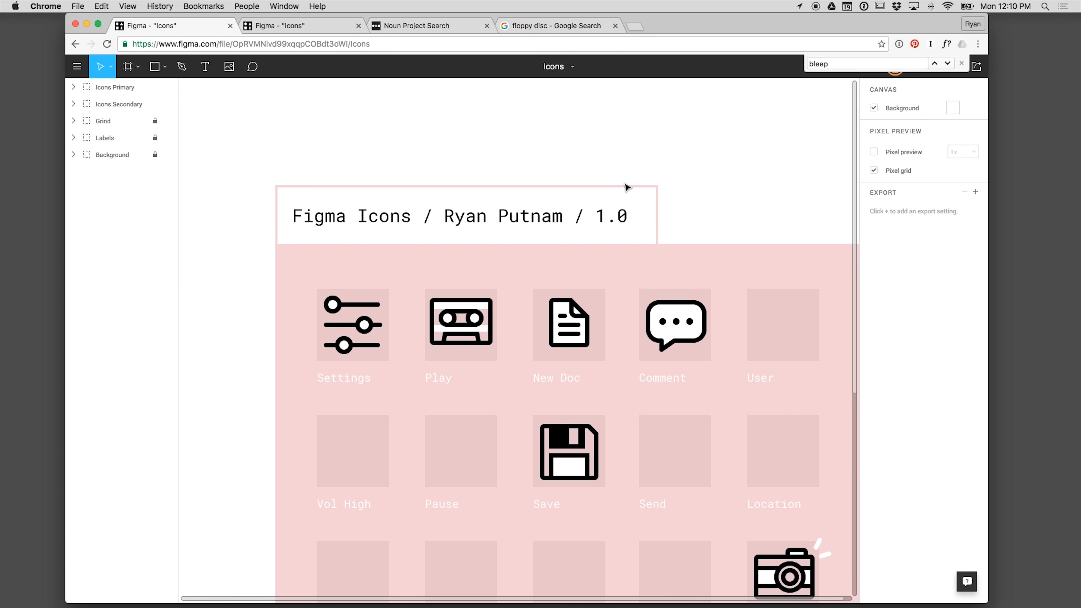
pyautogui.moveTo(483, 354)
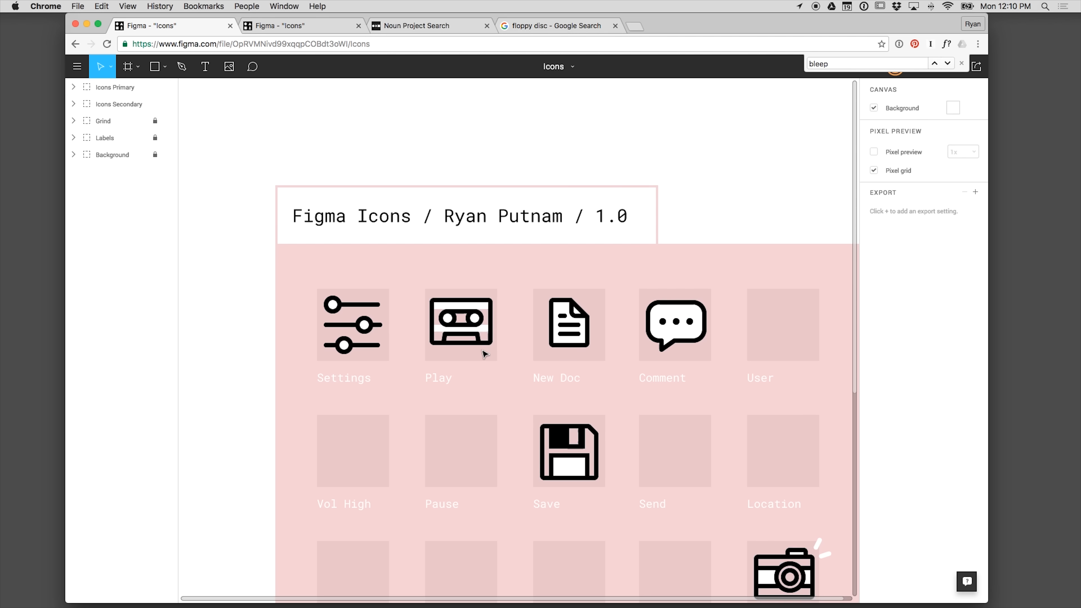